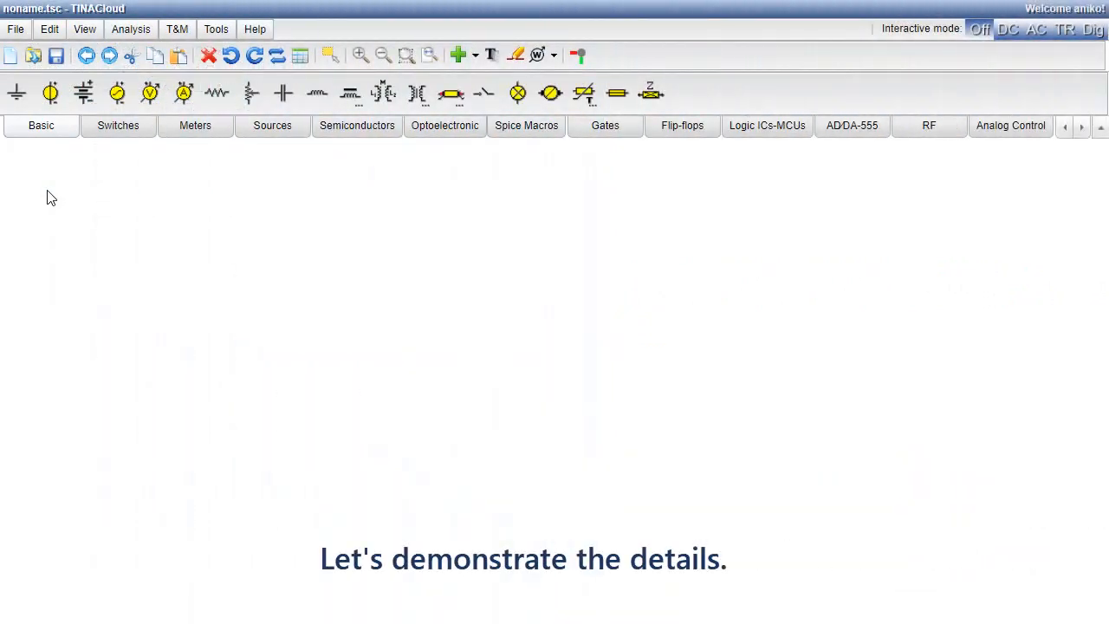
- Save the empty circuit with File > Save As under the name 'half adder test circuit'
{"action": "left_click", "coordinate": [15, 29]}
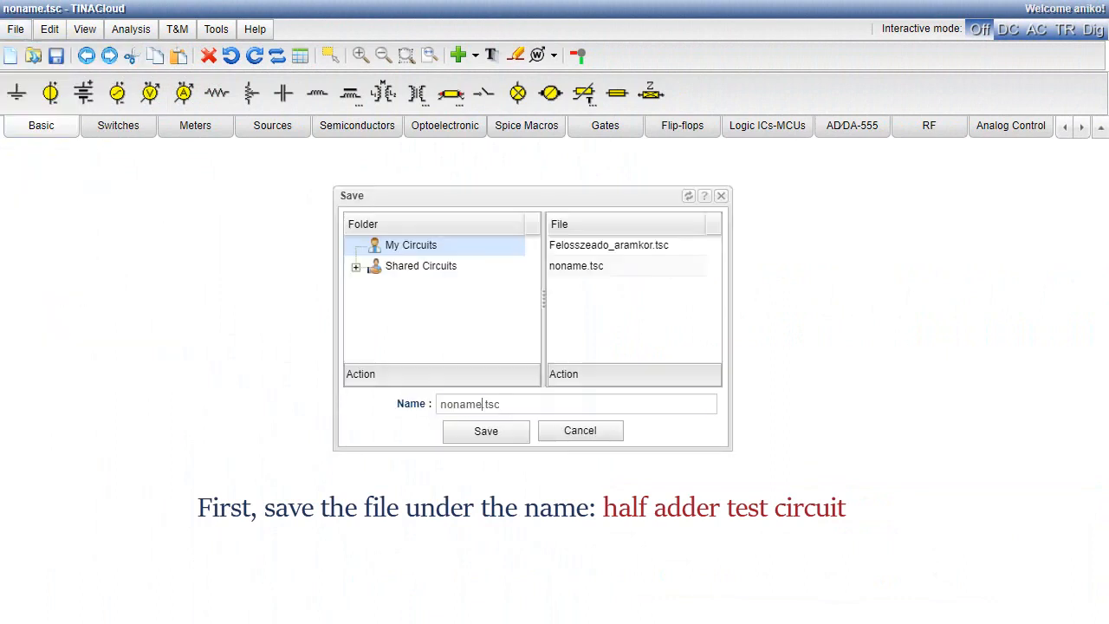
{"action": "type", "text": "half adder"}
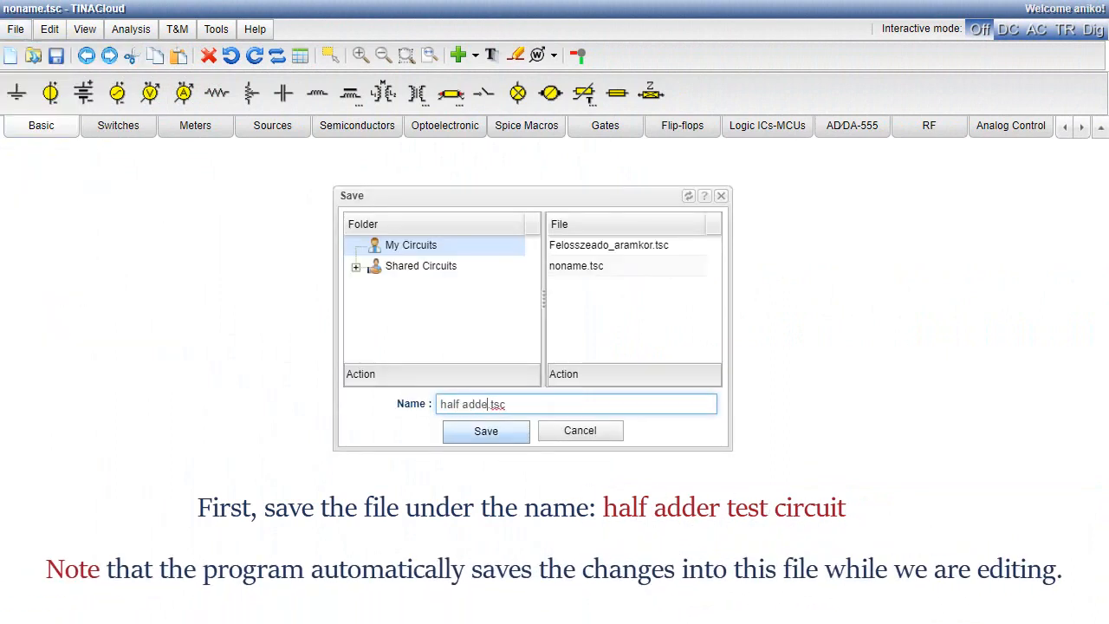
{"action": "type", "text": "r test circuit"}
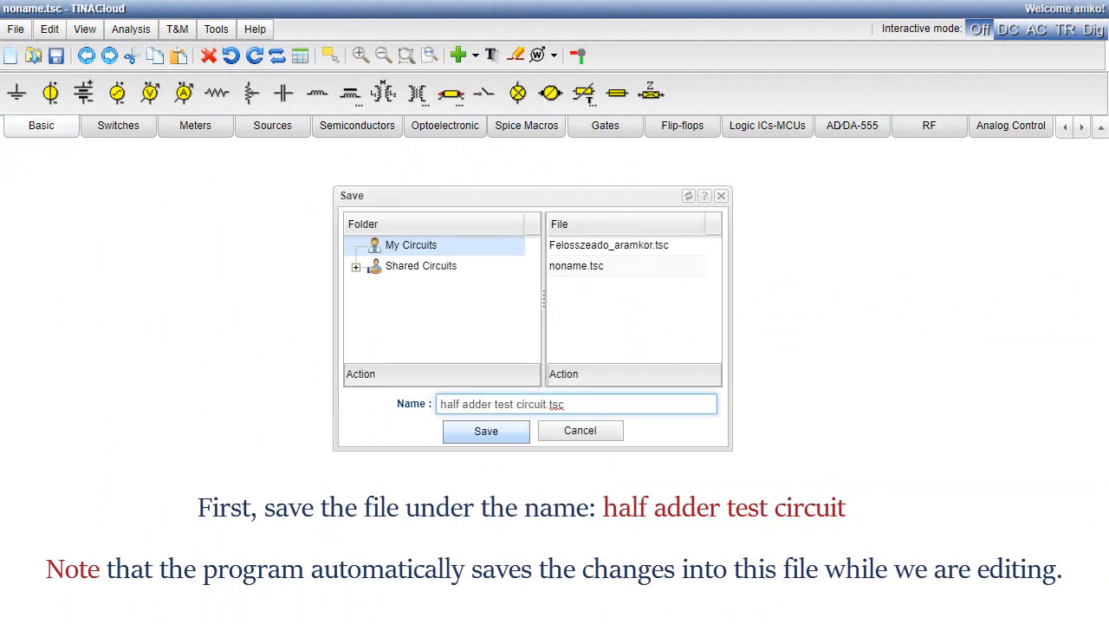
{"action": "mouse_move", "coordinate": [485, 431]}
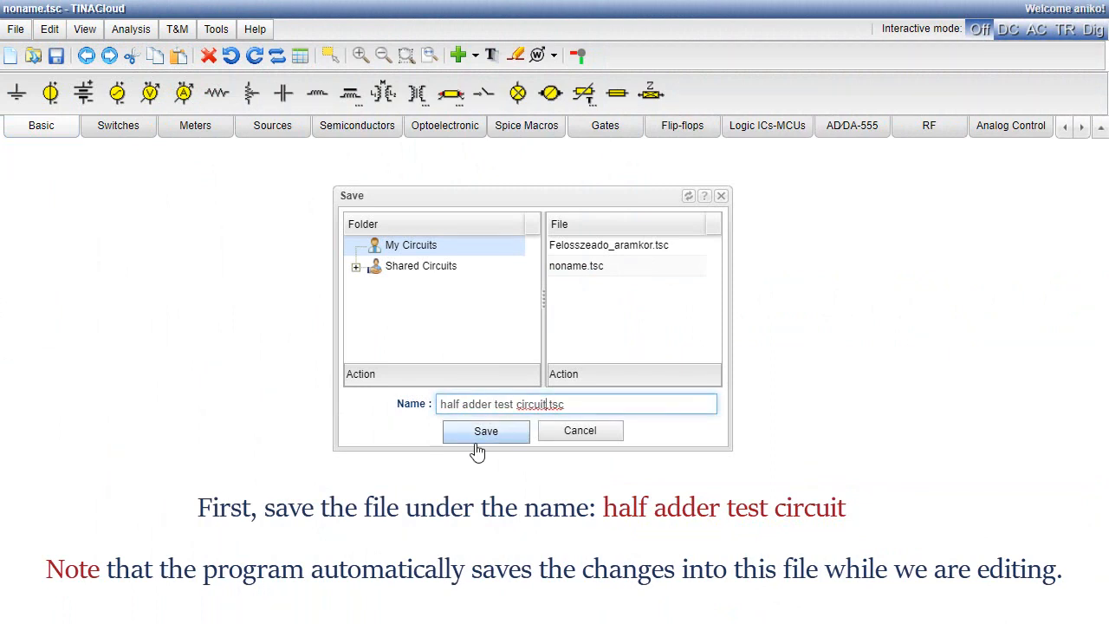
{"action": "left_click", "coordinate": [485, 431]}
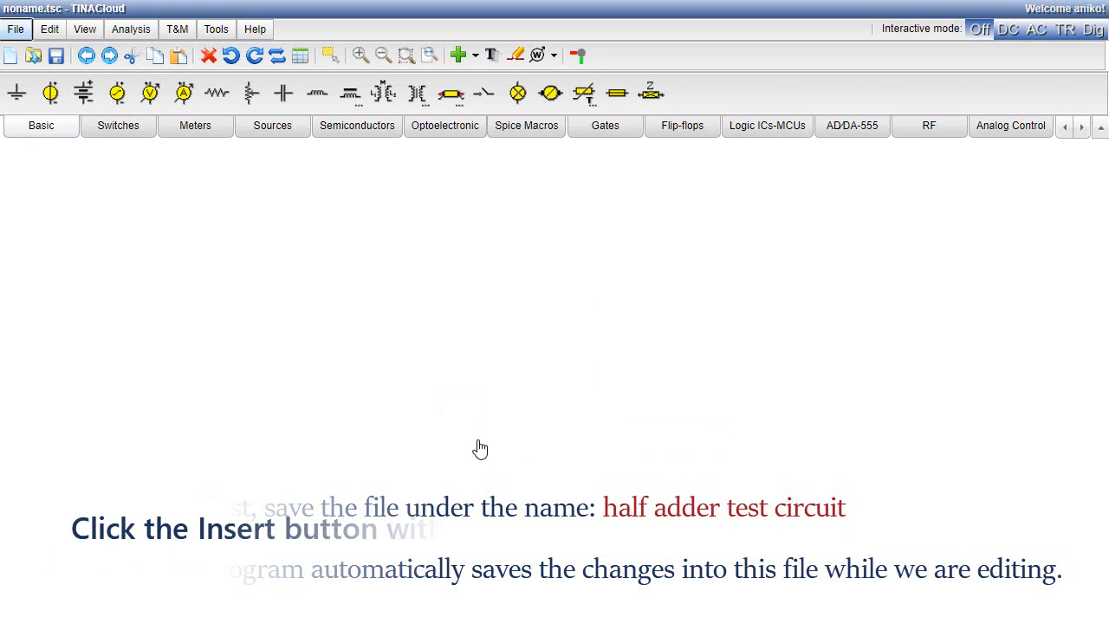
- Begin a macro upload named 'half adder VHDL' with its source set to From file
{"action": "left_click", "coordinate": [462, 55]}
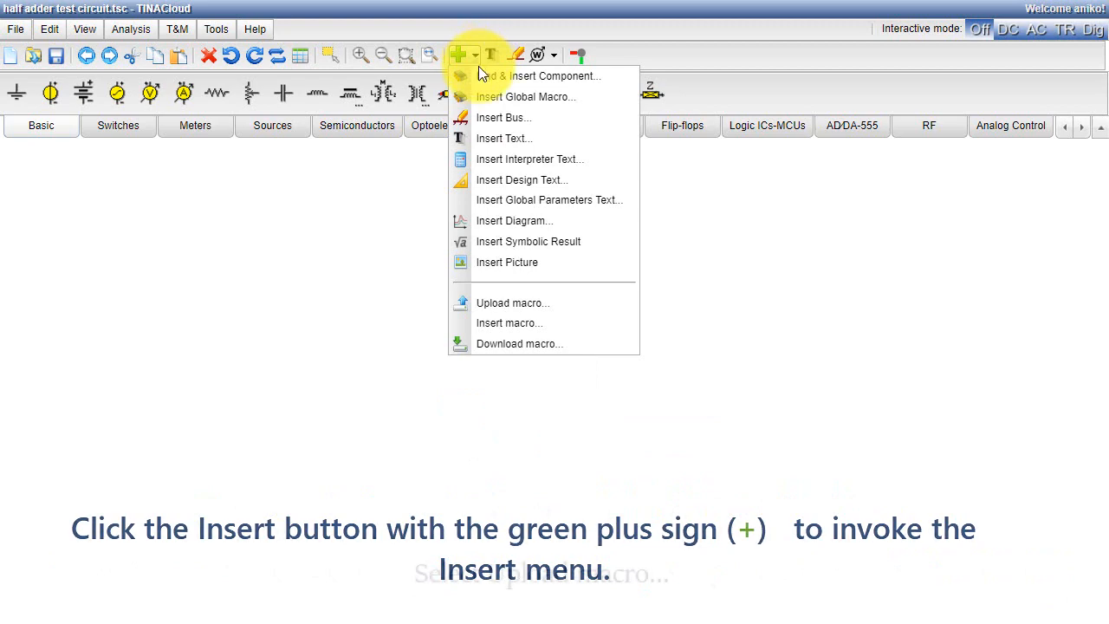
{"action": "mouse_move", "coordinate": [533, 302]}
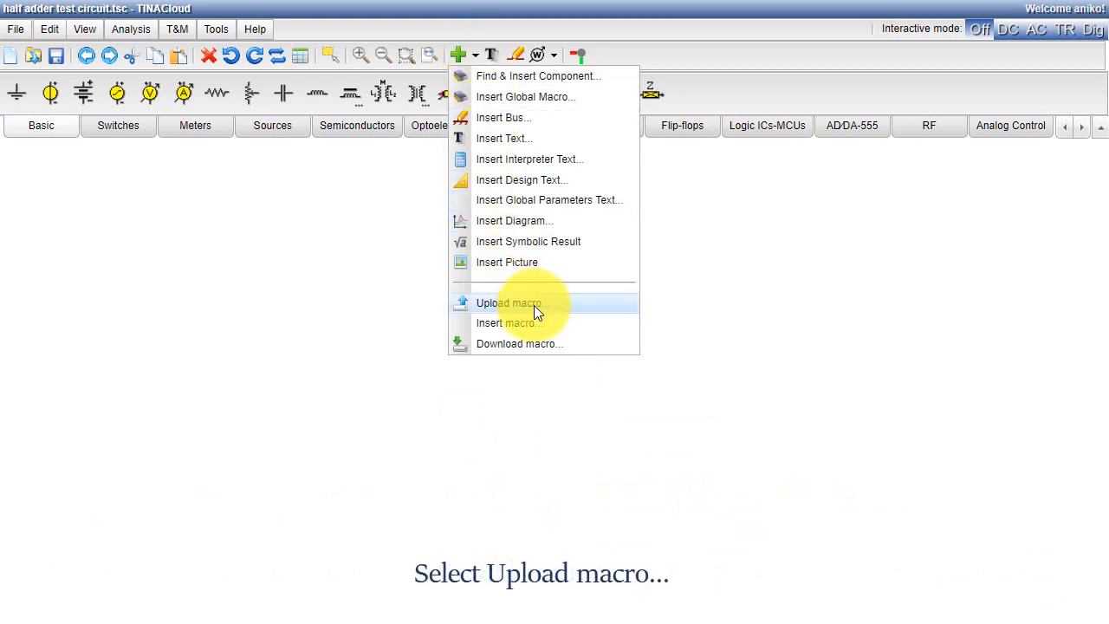
{"action": "left_click", "coordinate": [509, 303]}
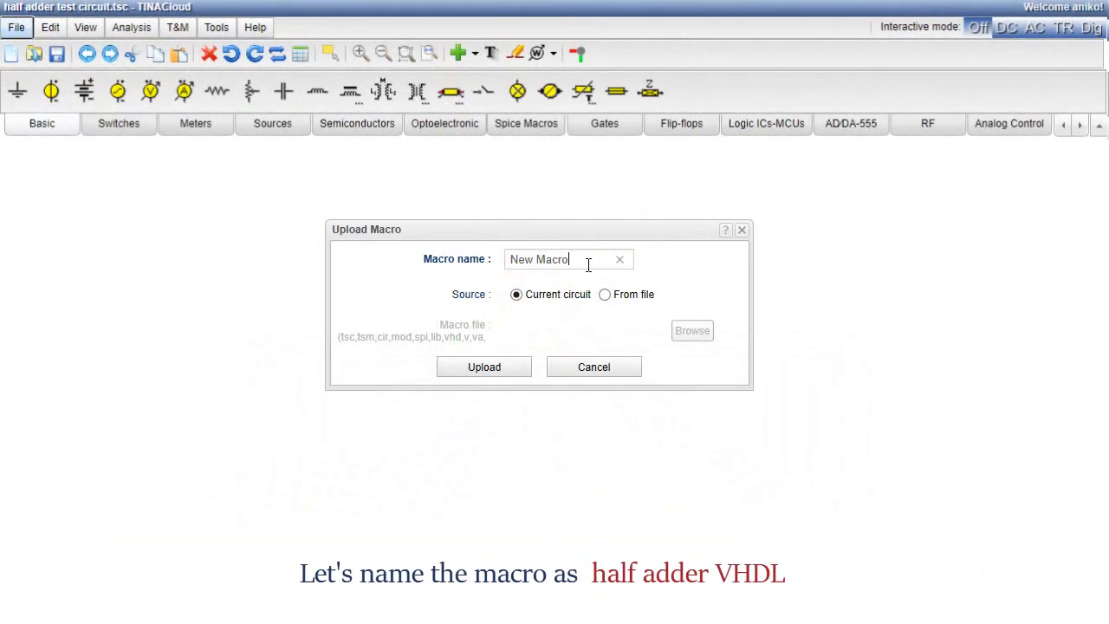
{"action": "type", "text": "half add"}
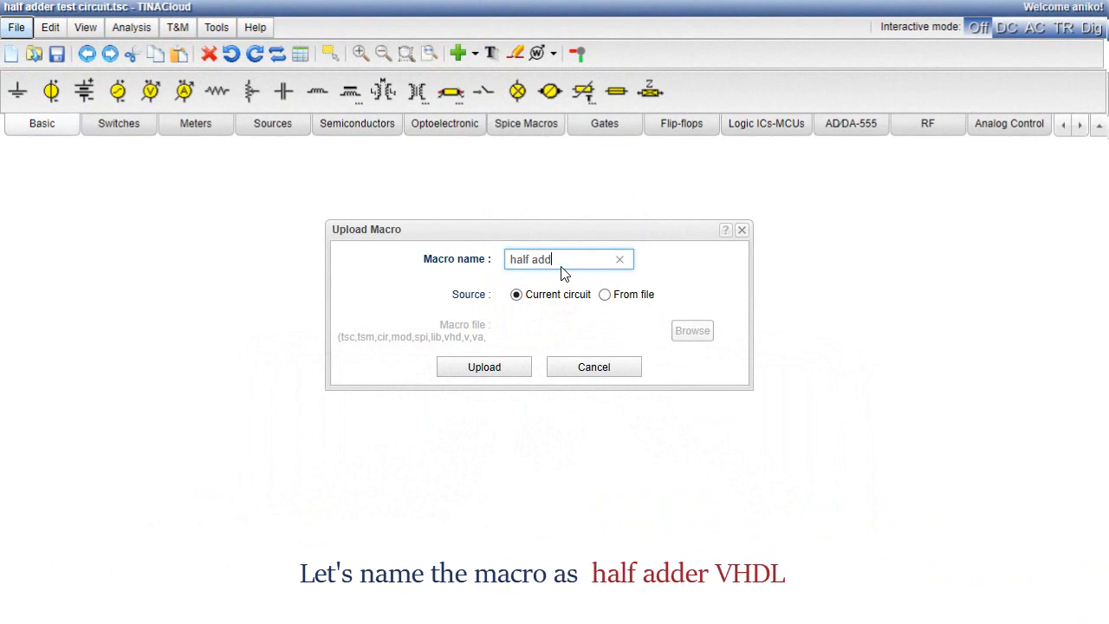
{"action": "type", "text": "er VHDL"}
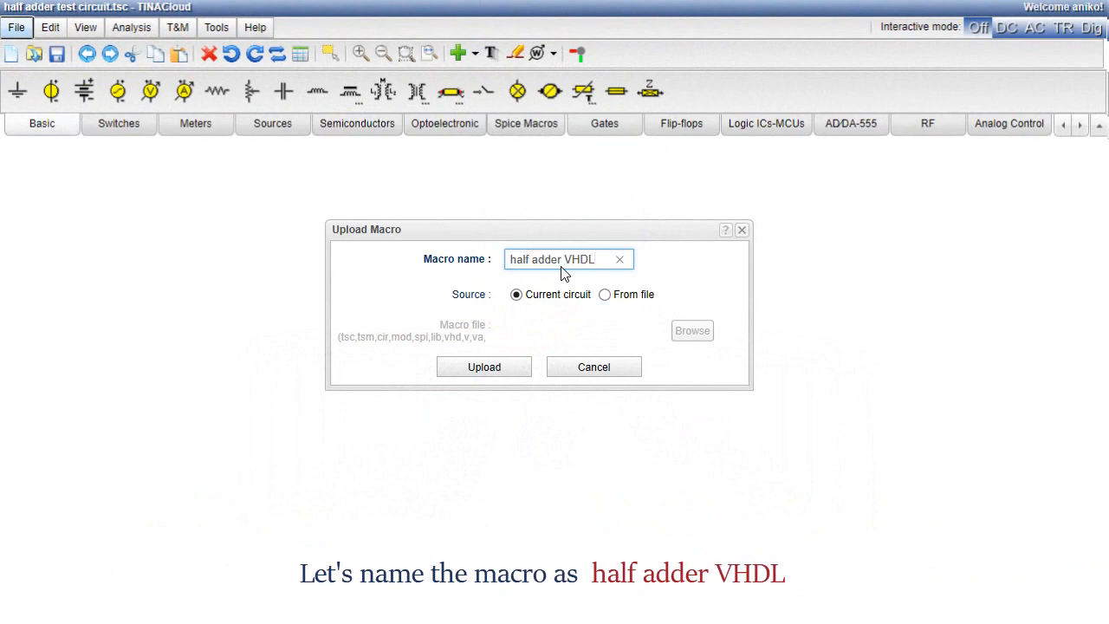
{"action": "left_click", "coordinate": [605, 295]}
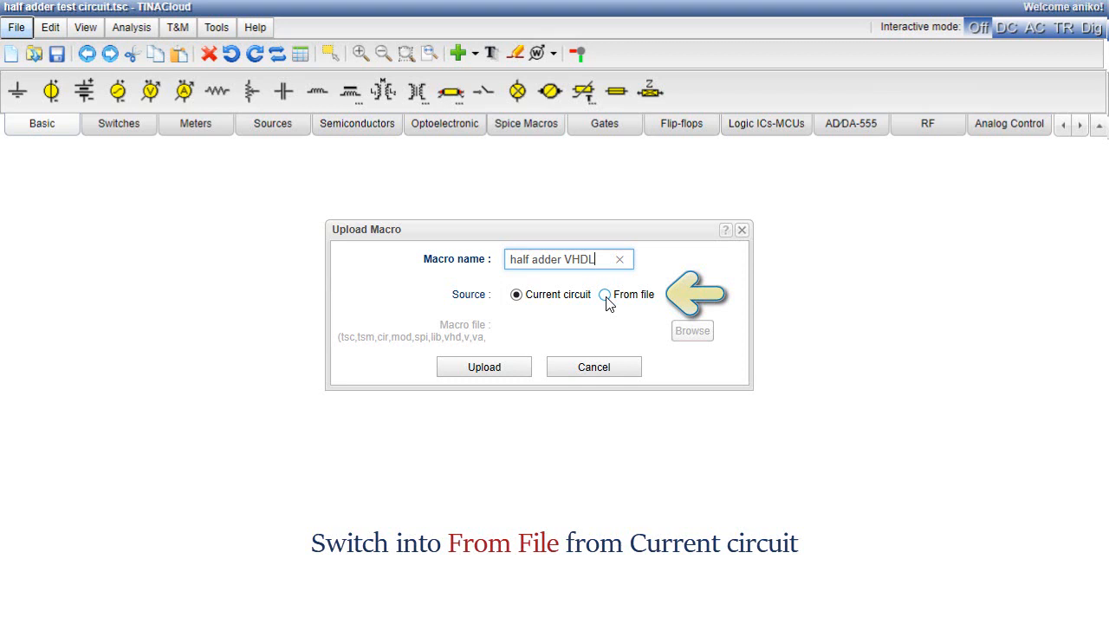
{"action": "left_click", "coordinate": [605, 290]}
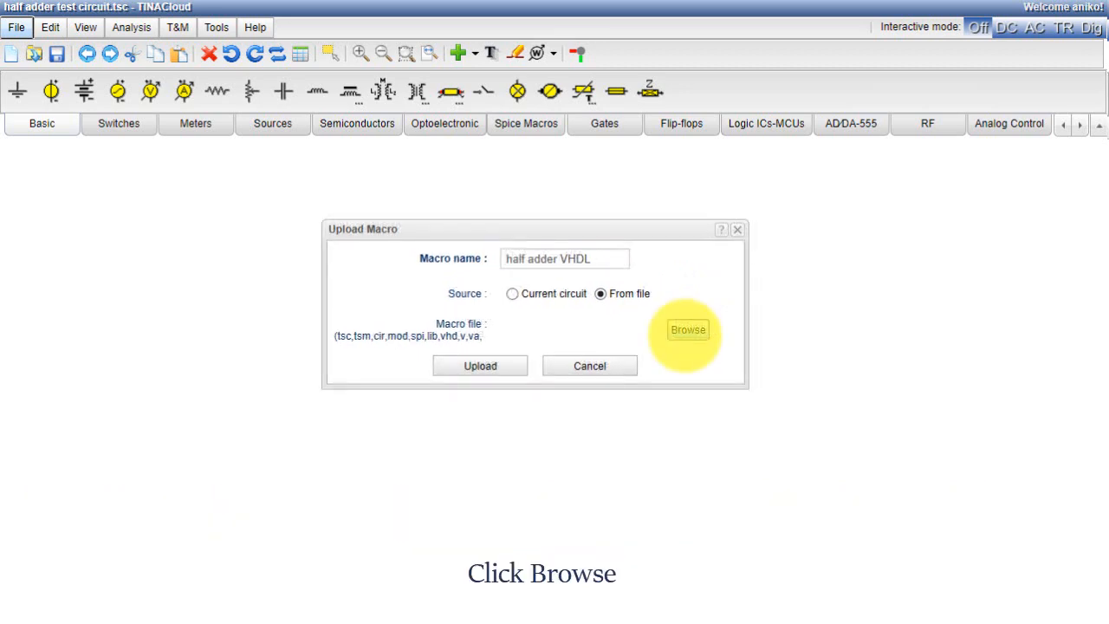
- Attach Half_adder_VHDL.vhd from Examples\VHDL and upload it to open the pin editor
{"action": "left_click", "coordinate": [688, 329]}
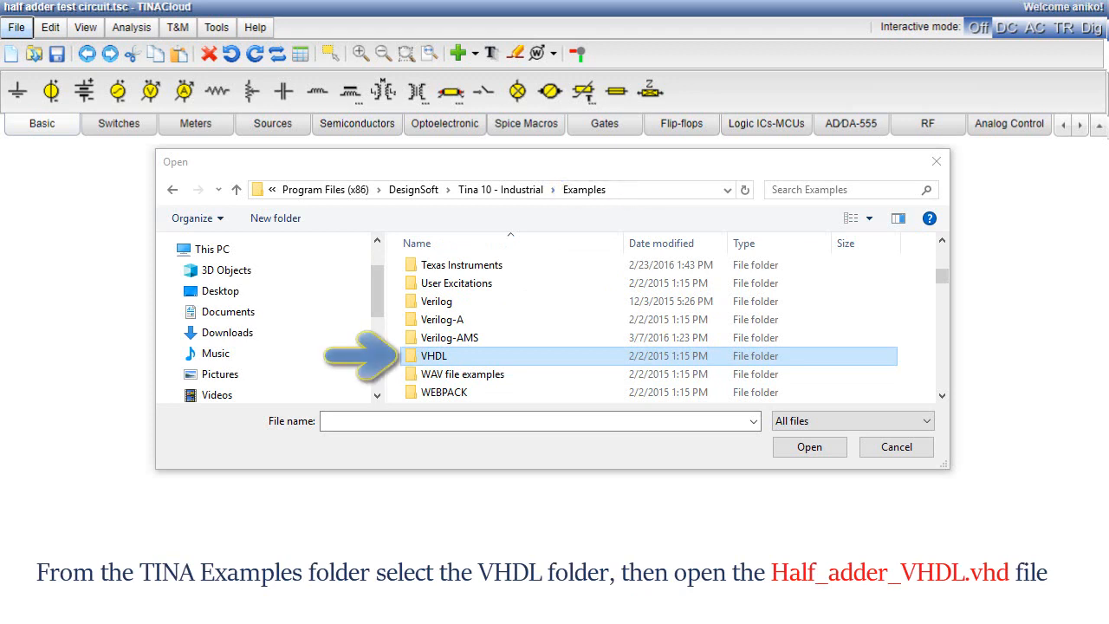
{"action": "double_click", "coordinate": [433, 355]}
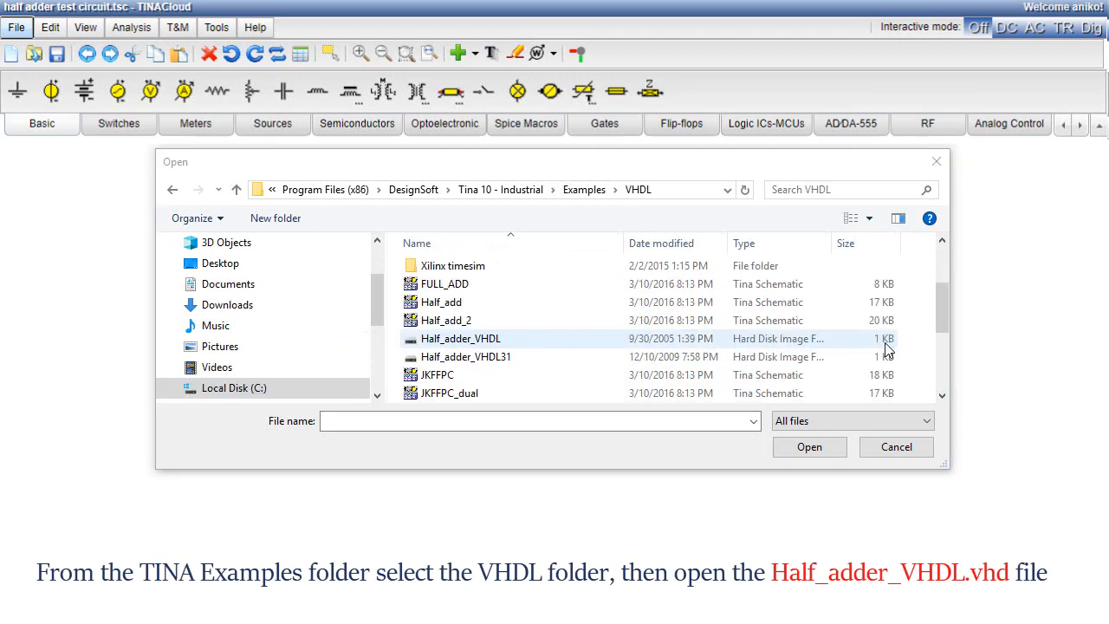
{"action": "left_click", "coordinate": [460, 338]}
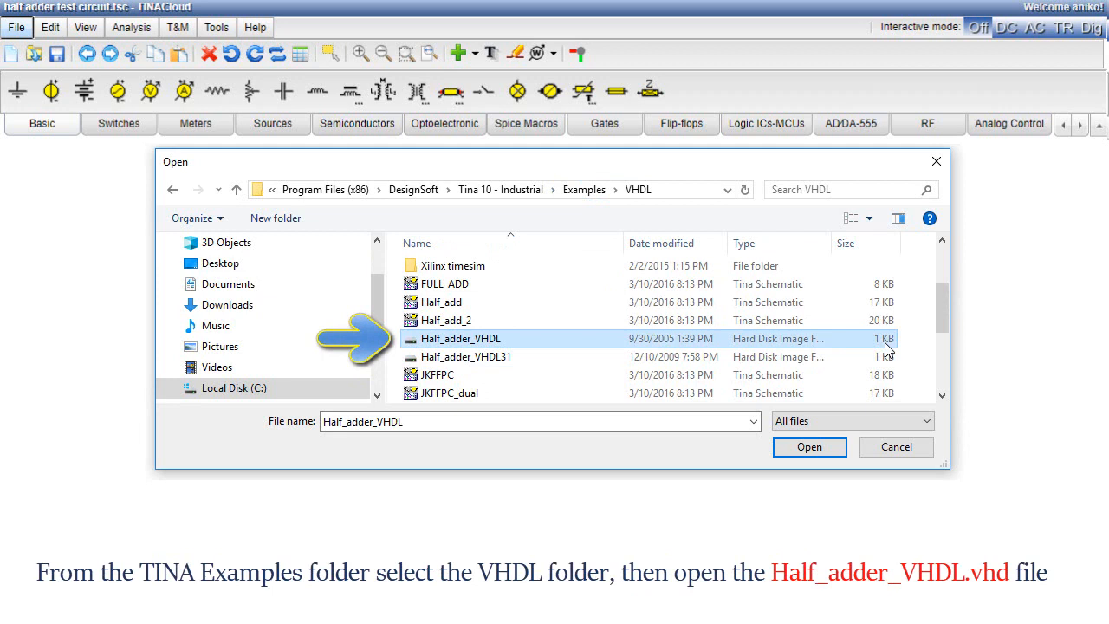
{"action": "mouse_move", "coordinate": [809, 446]}
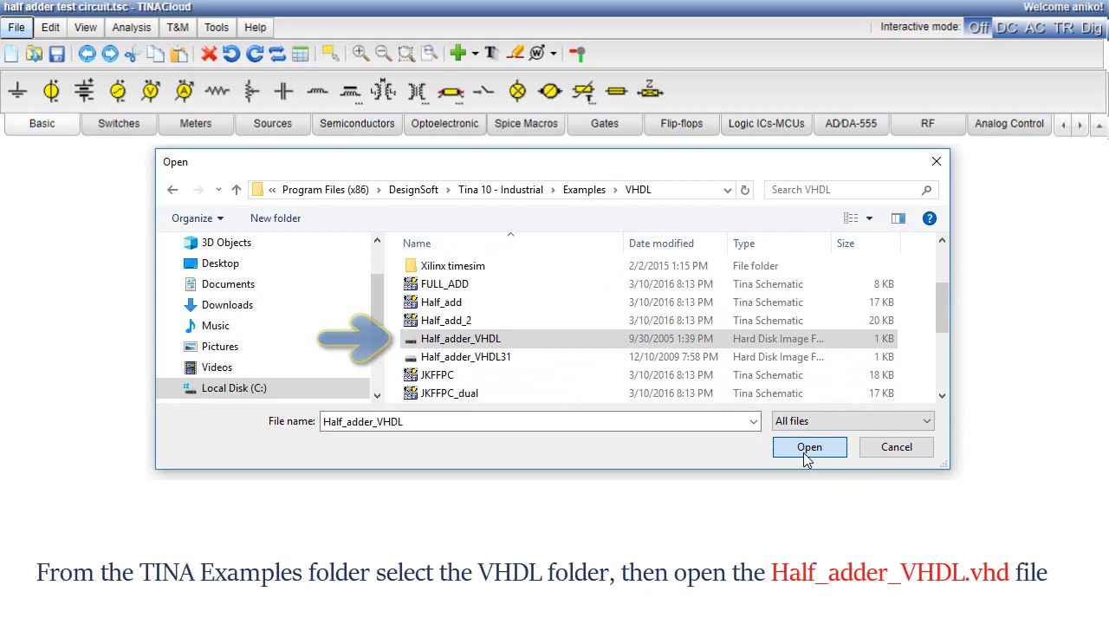
{"action": "left_click", "coordinate": [808, 446]}
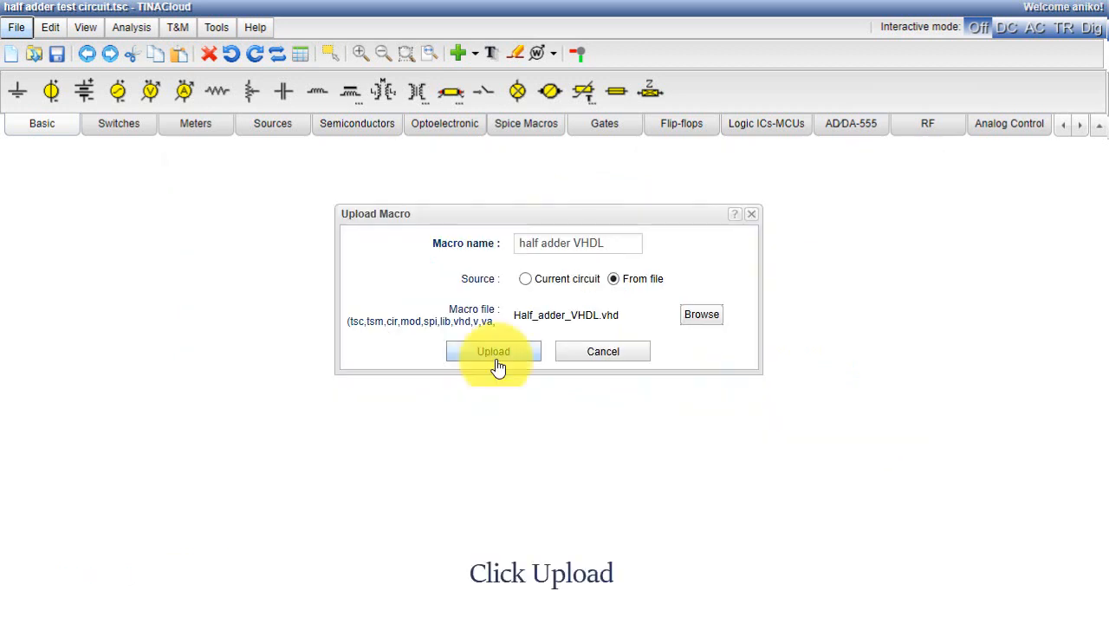
{"action": "left_click", "coordinate": [493, 351]}
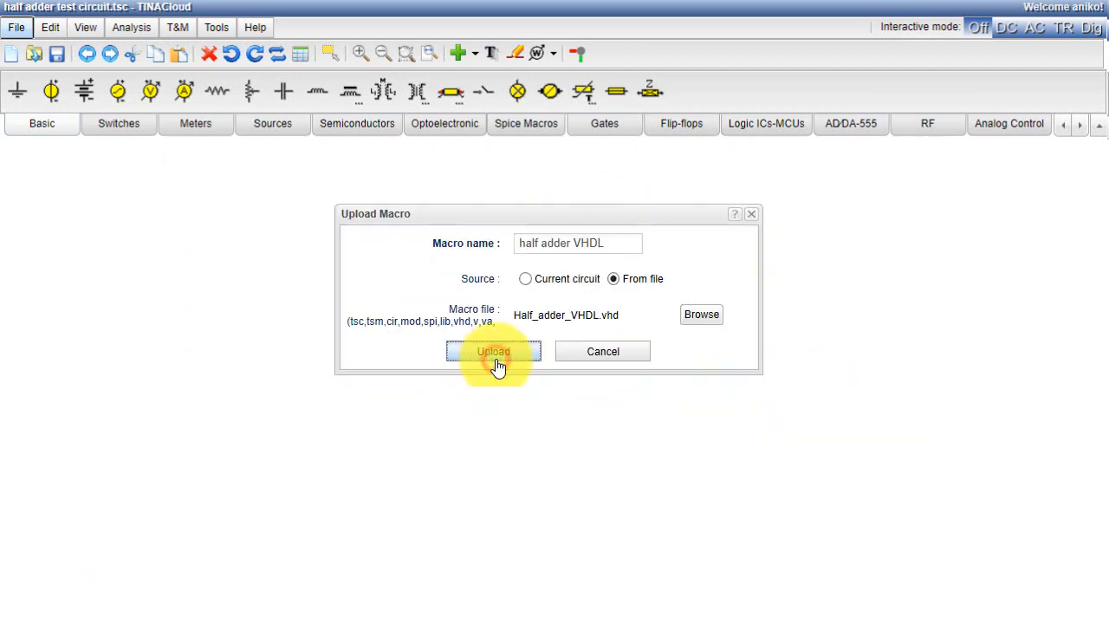
{"action": "left_click", "coordinate": [494, 351]}
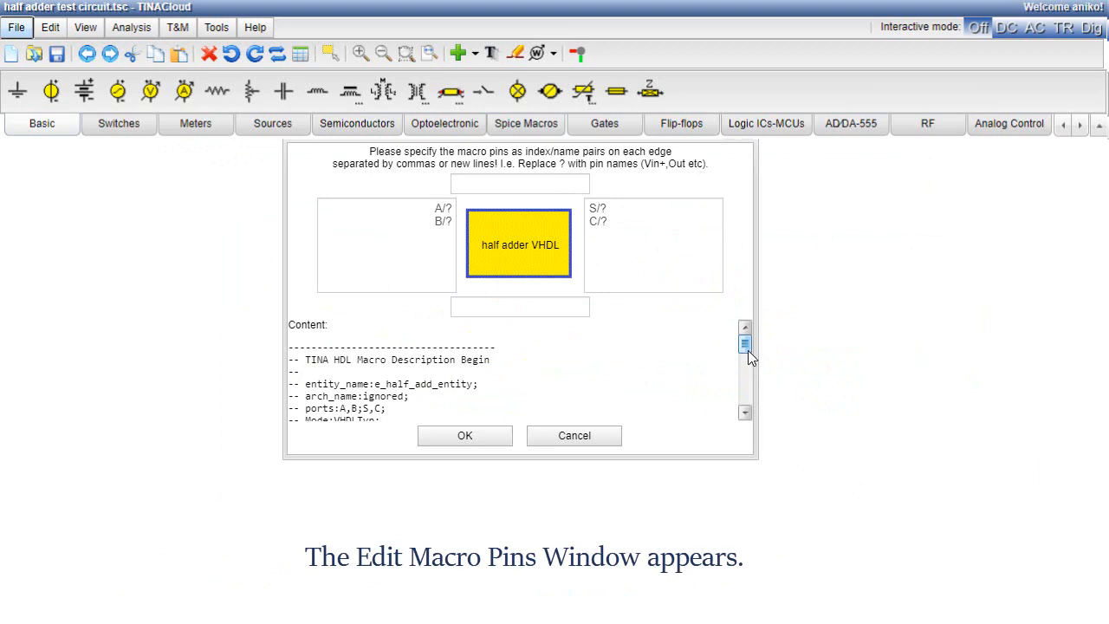
- Arrange pins A, B on the left and S, C on the right, then confirm the upload
{"action": "scroll", "scroll_direction": "down", "scroll_amount": 3}
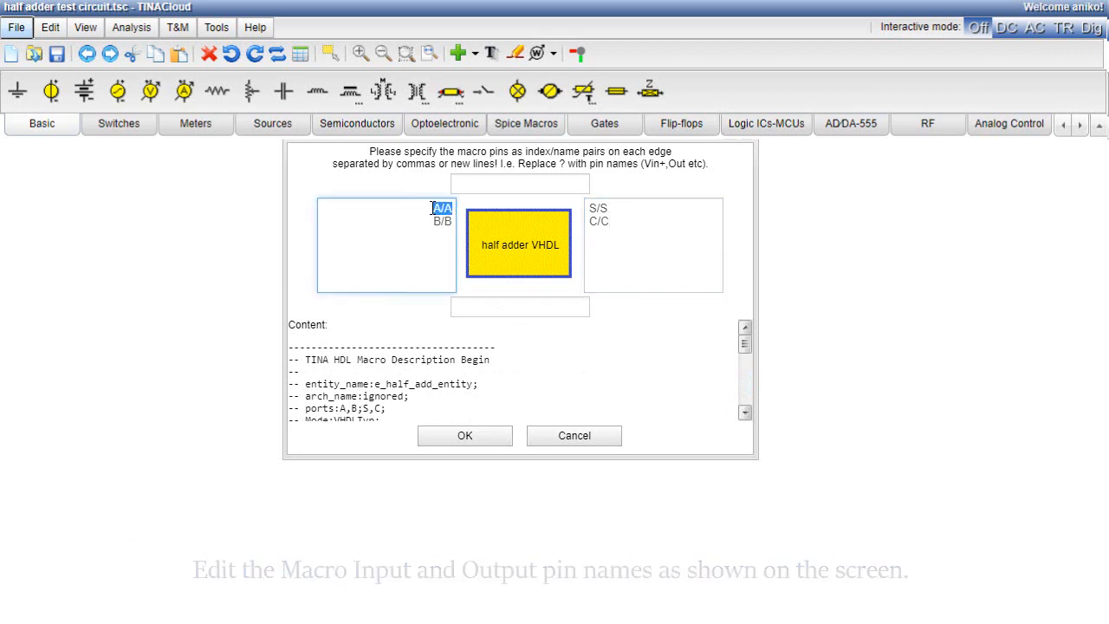
{"action": "right_click", "coordinate": [519, 183]}
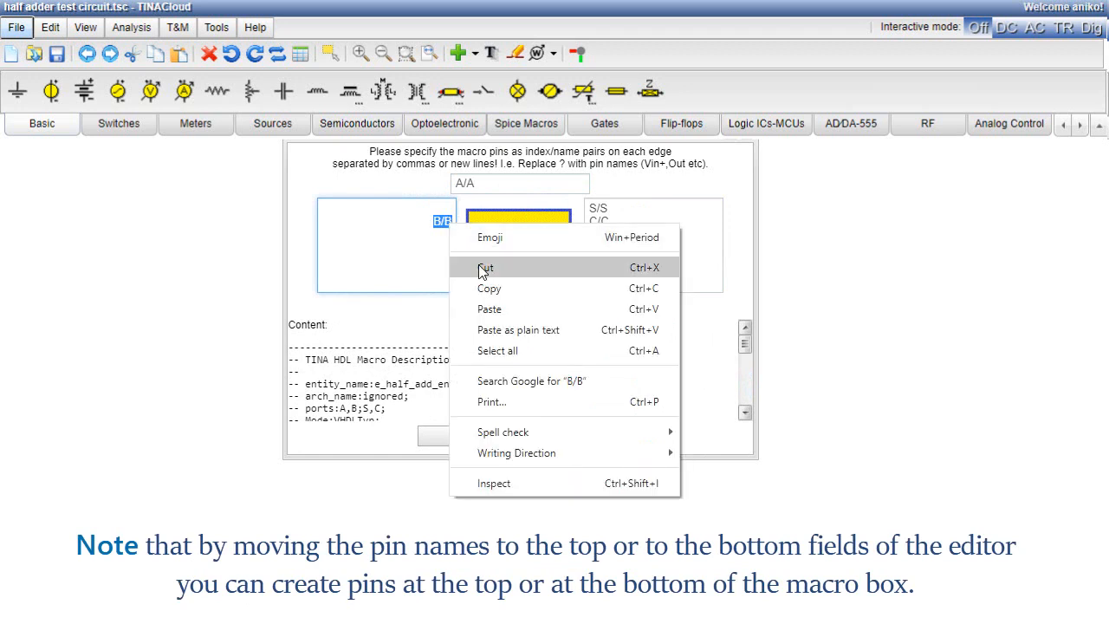
{"action": "left_click", "coordinate": [485, 266]}
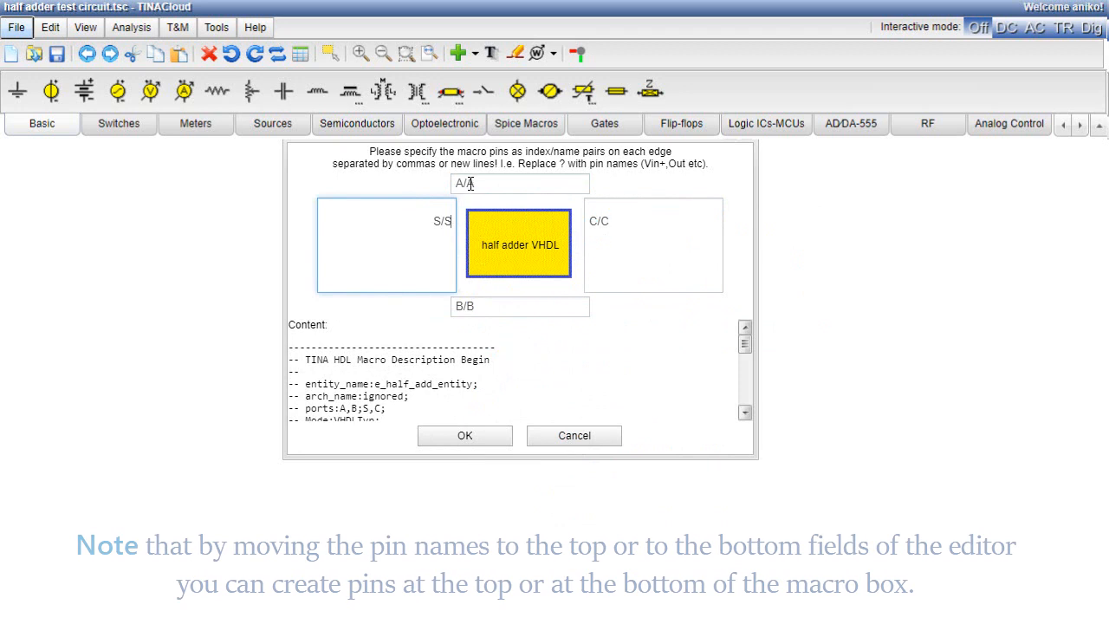
{"action": "type", "text": "InpA"}
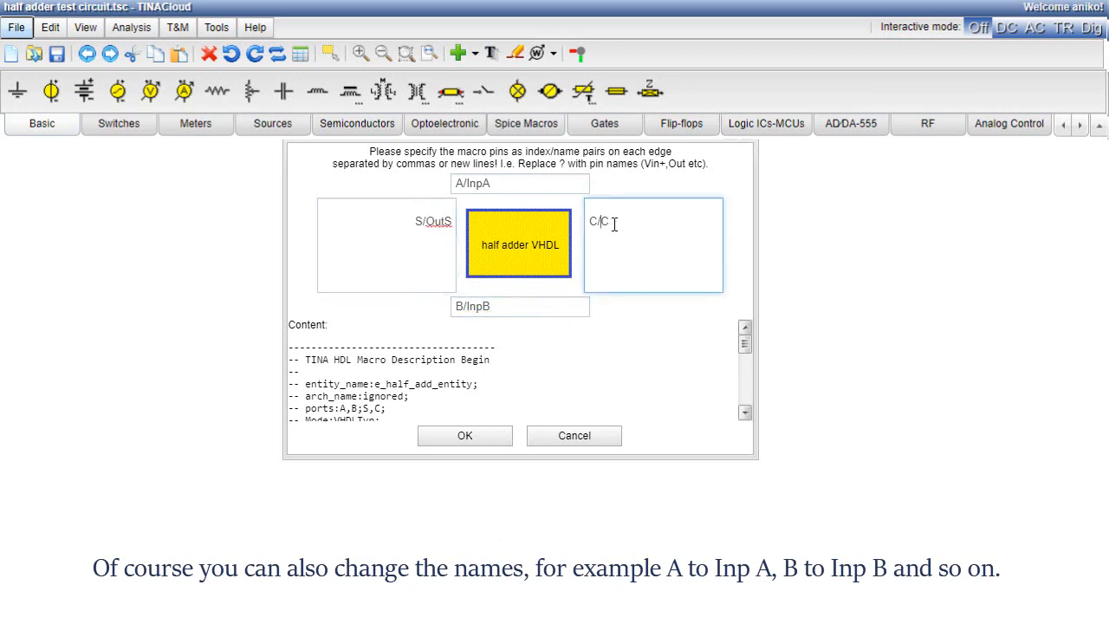
{"action": "type", "text": "OutC"}
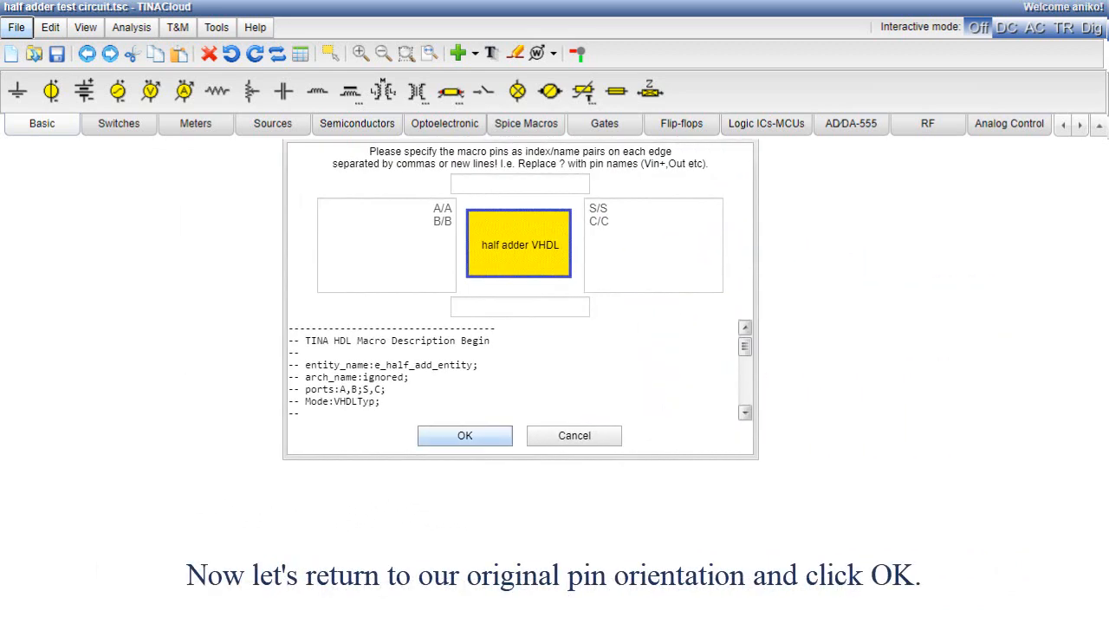
{"action": "left_click", "coordinate": [464, 435]}
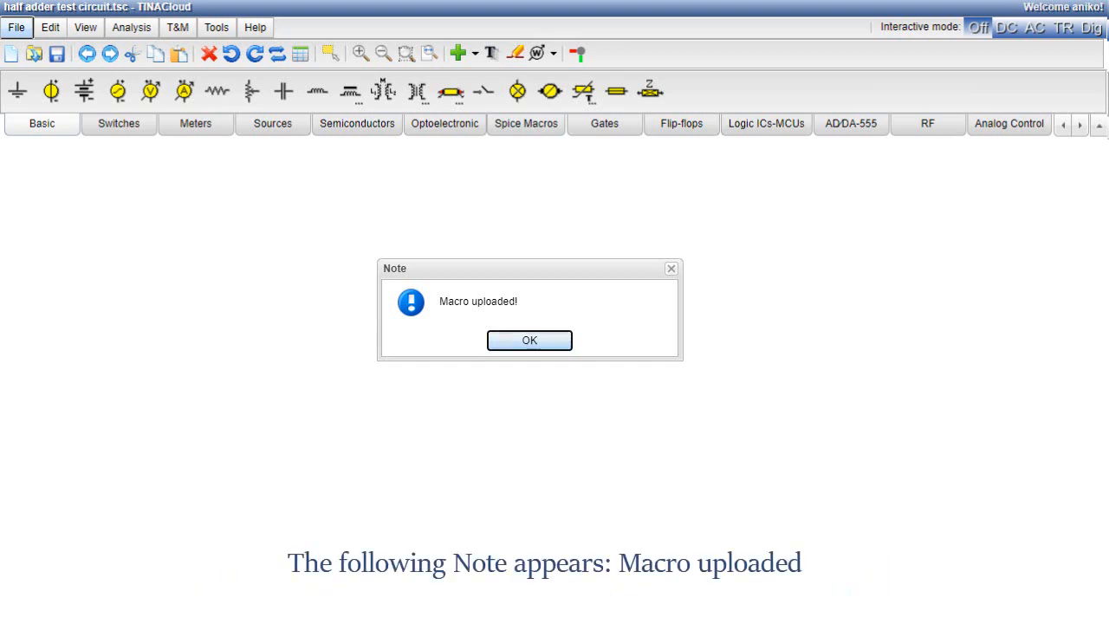
- Dismiss the upload note and insert the half adder VHDL macro onto the workspace as U1
{"action": "left_click", "coordinate": [529, 340]}
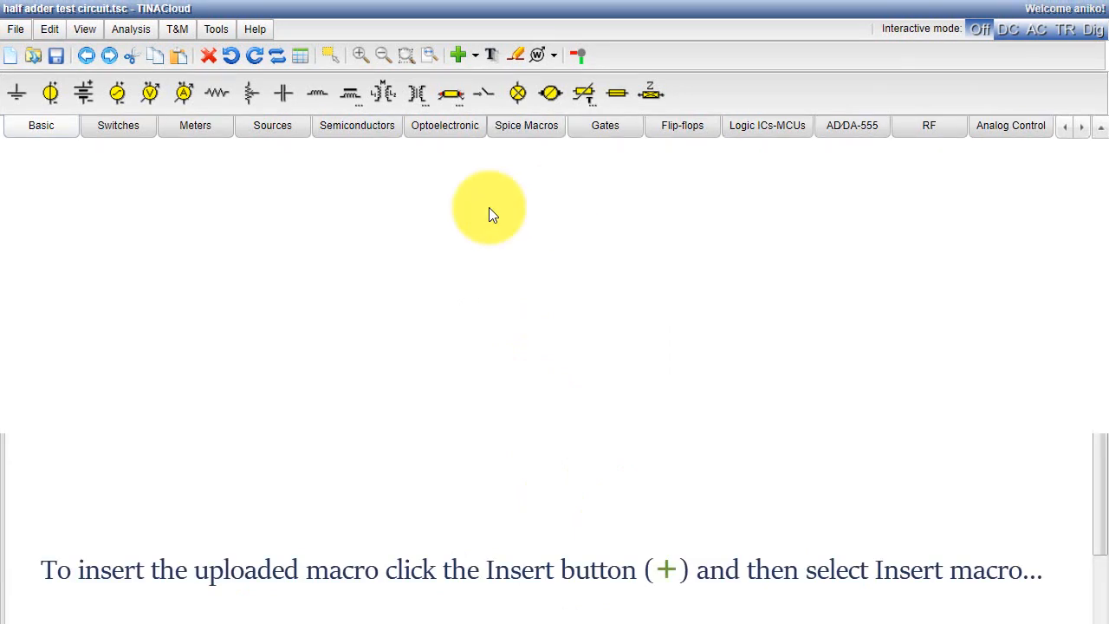
{"action": "mouse_move", "coordinate": [460, 55]}
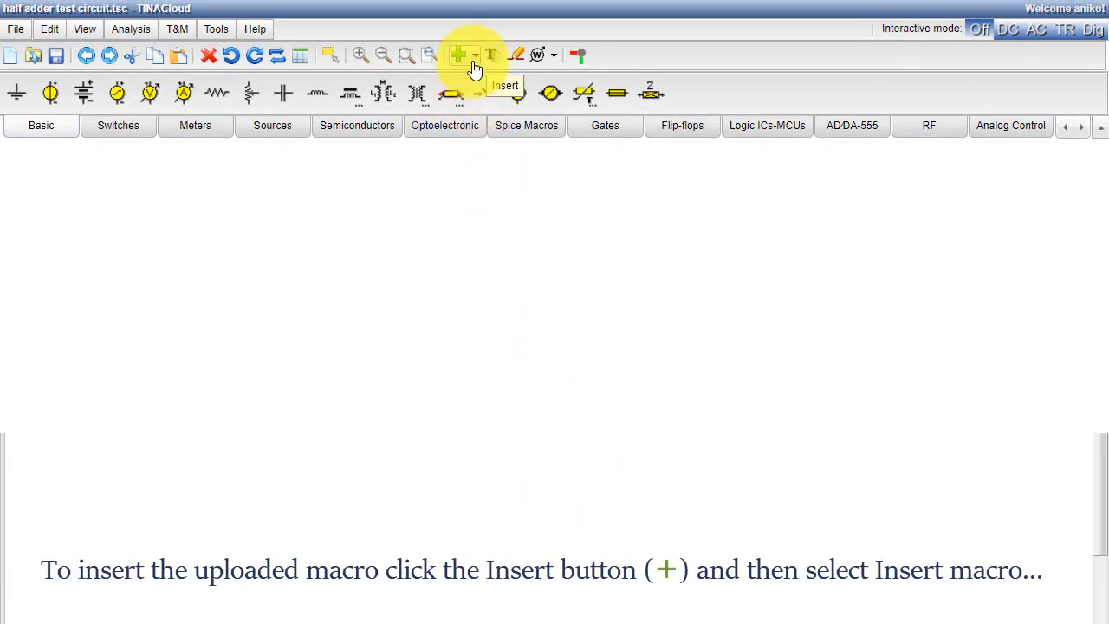
{"action": "left_click", "coordinate": [460, 54]}
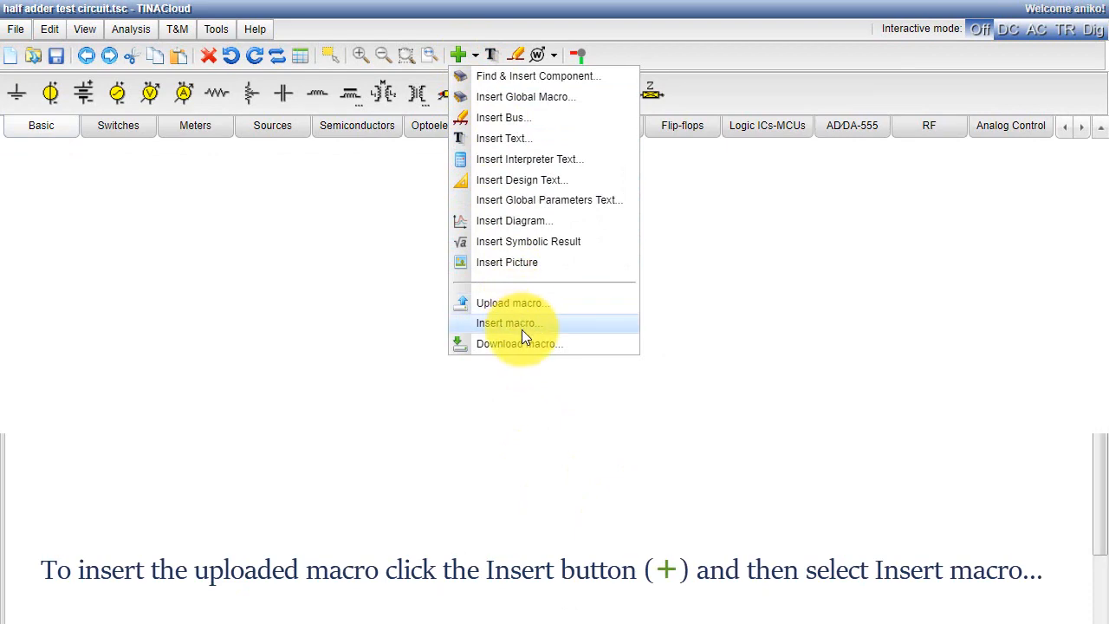
{"action": "left_click", "coordinate": [508, 322]}
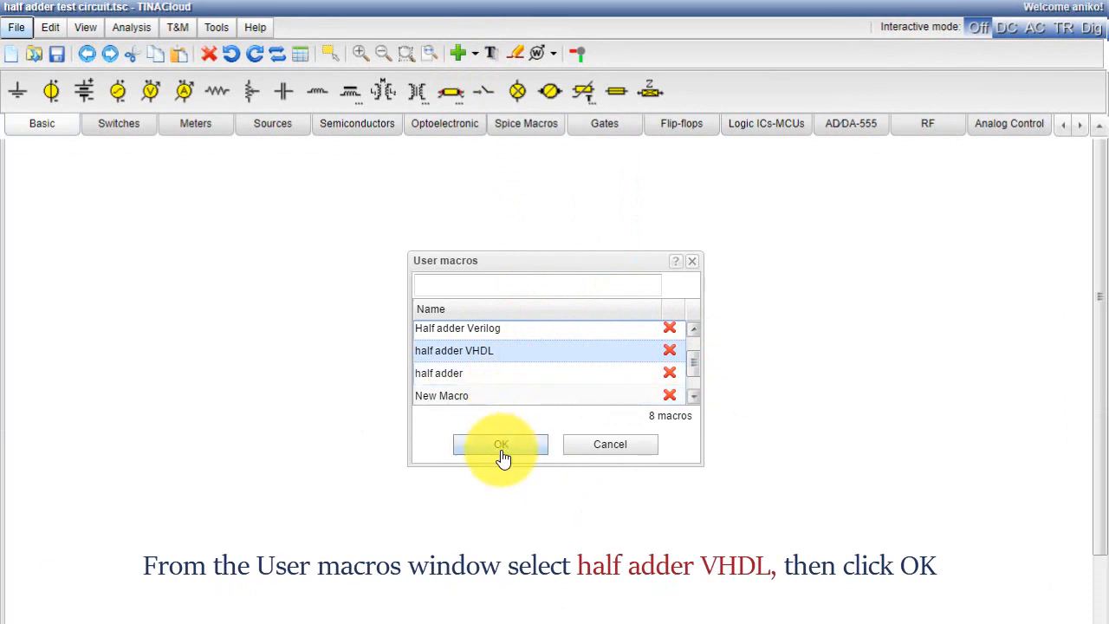
{"action": "left_click", "coordinate": [501, 444]}
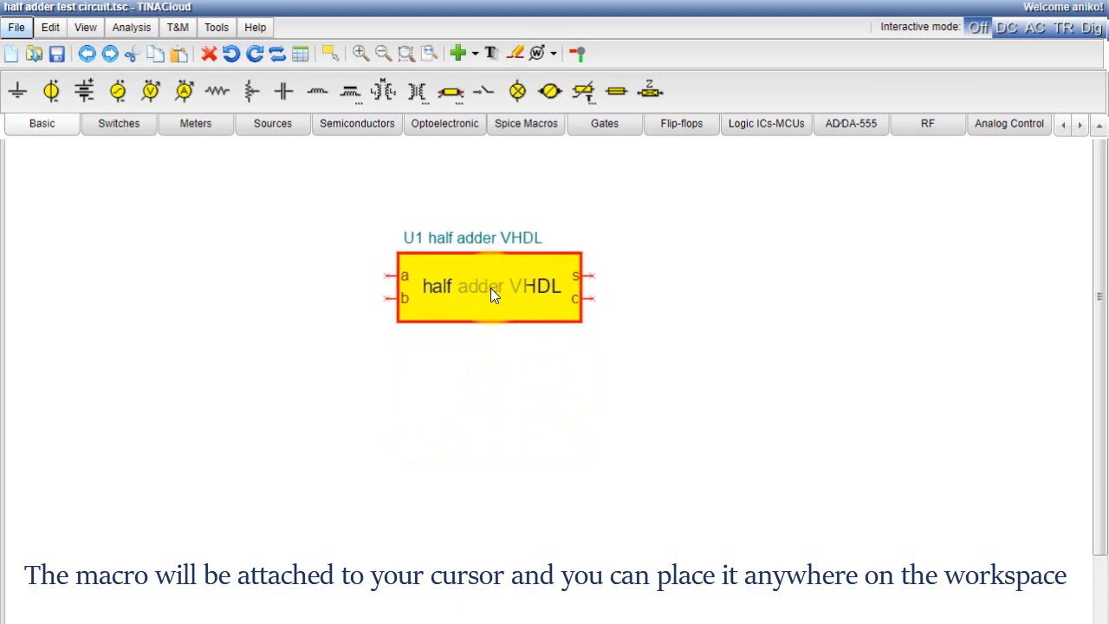
{"action": "left_click", "coordinate": [494, 295]}
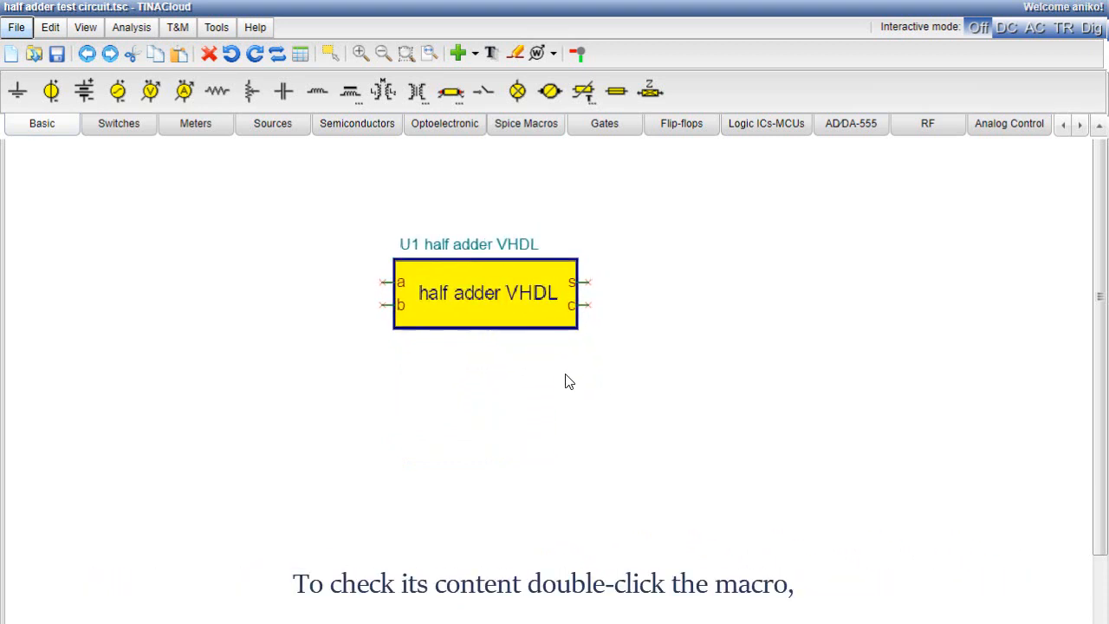
{"action": "double_click", "coordinate": [485, 292]}
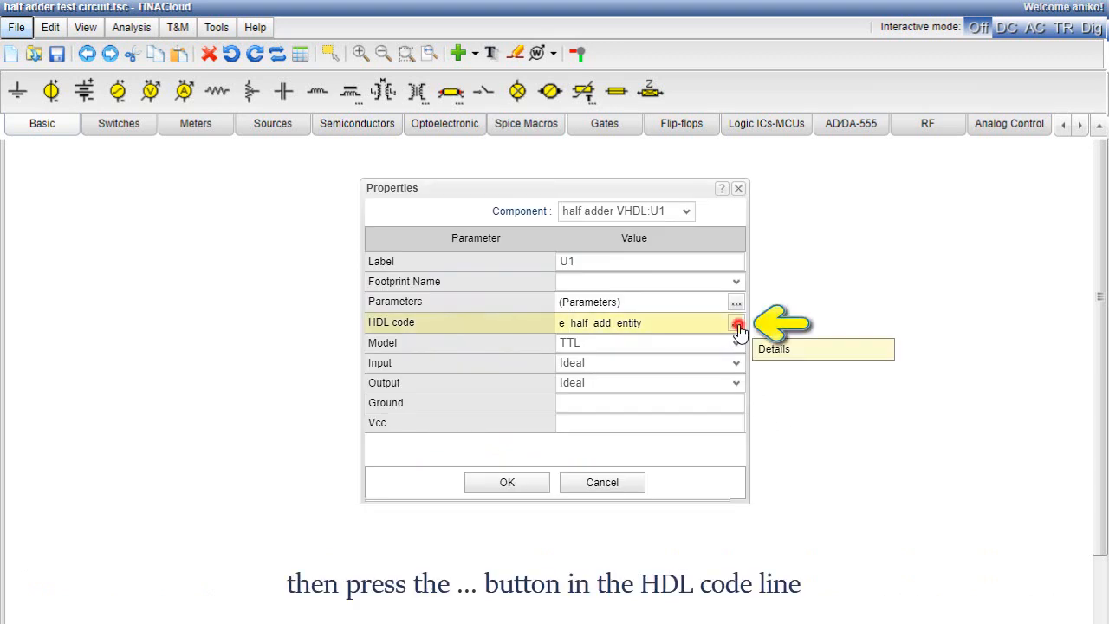
{"action": "left_click", "coordinate": [736, 322]}
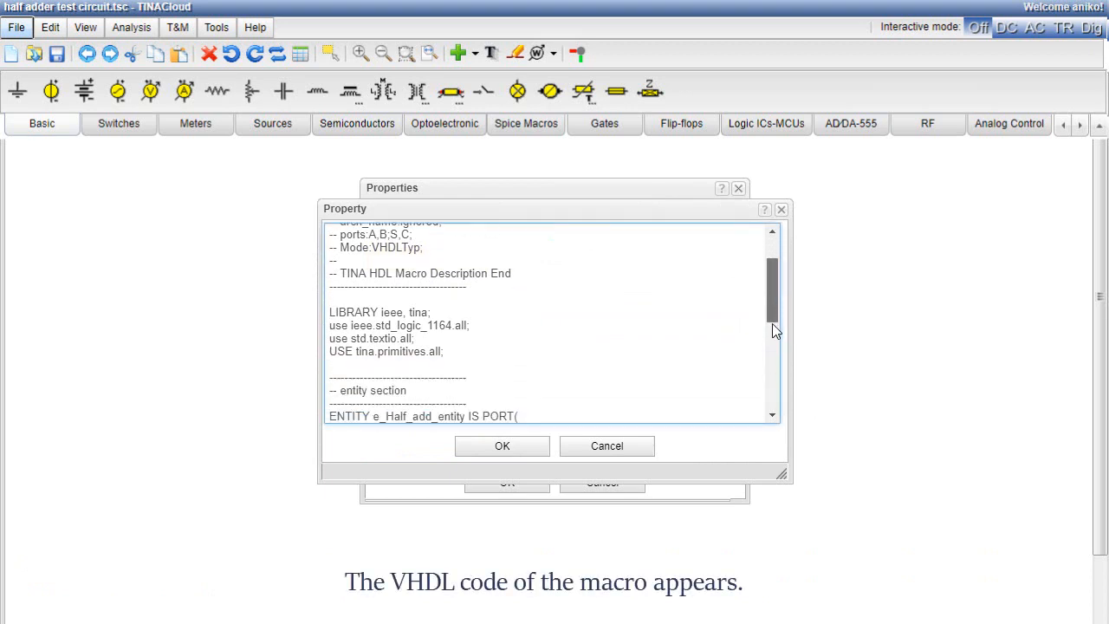
{"action": "scroll", "scroll_direction": "down", "scroll_amount": 3}
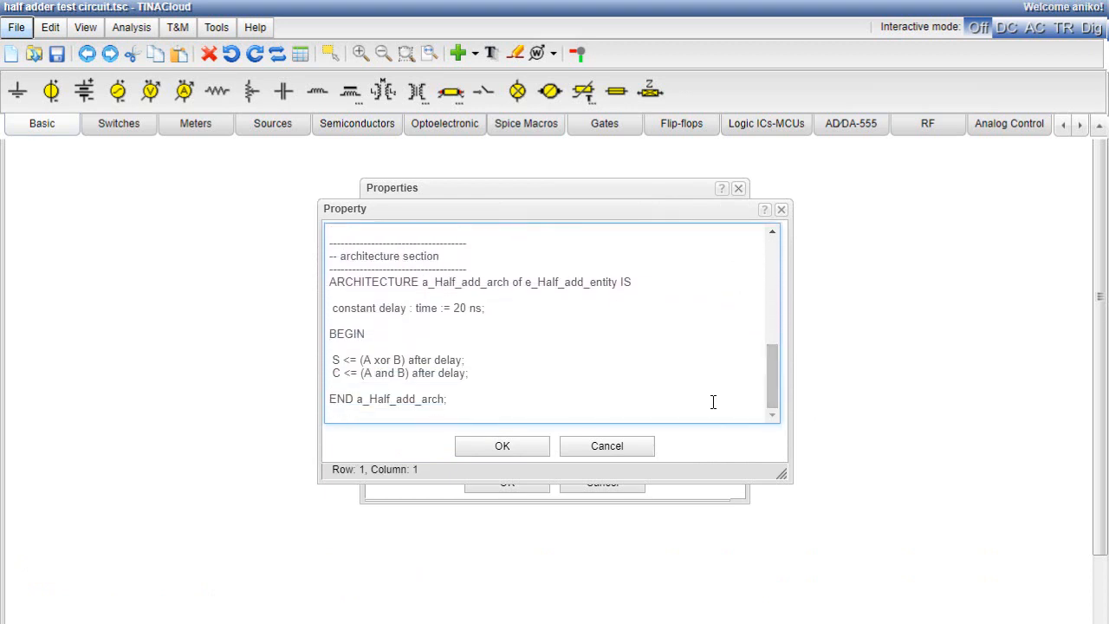
{"action": "left_click", "coordinate": [501, 445]}
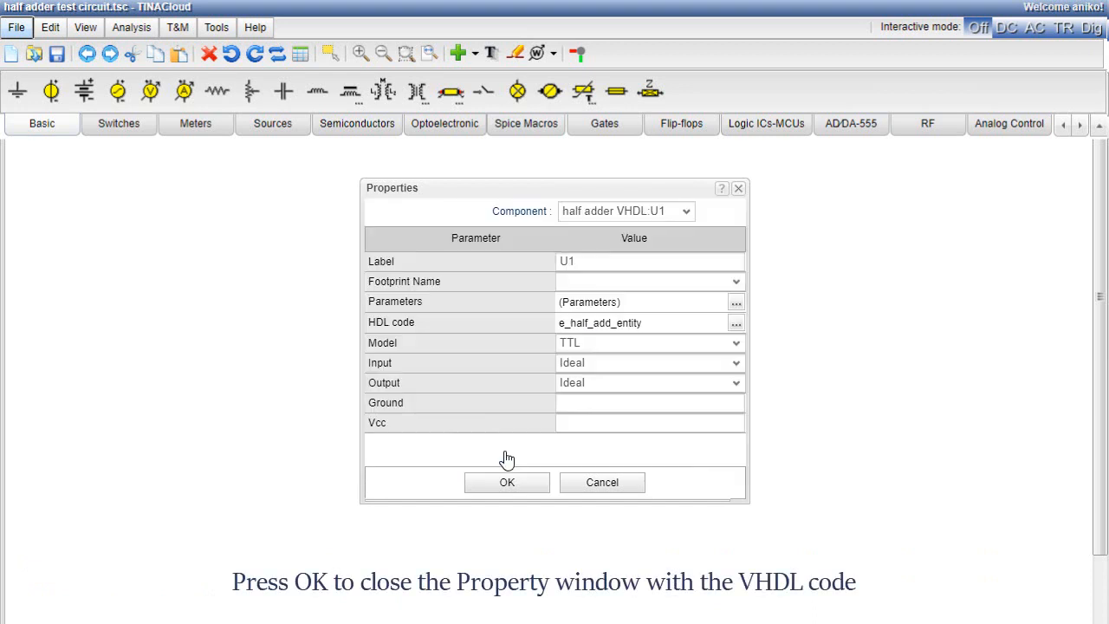
{"action": "mouse_move", "coordinate": [507, 483]}
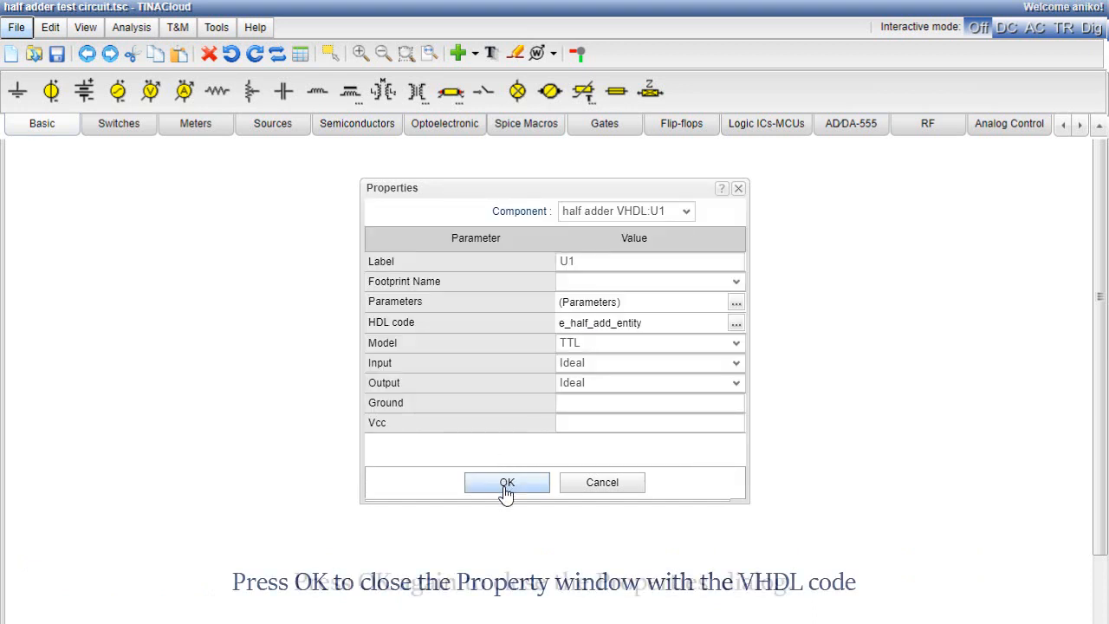
{"action": "left_click", "coordinate": [507, 483]}
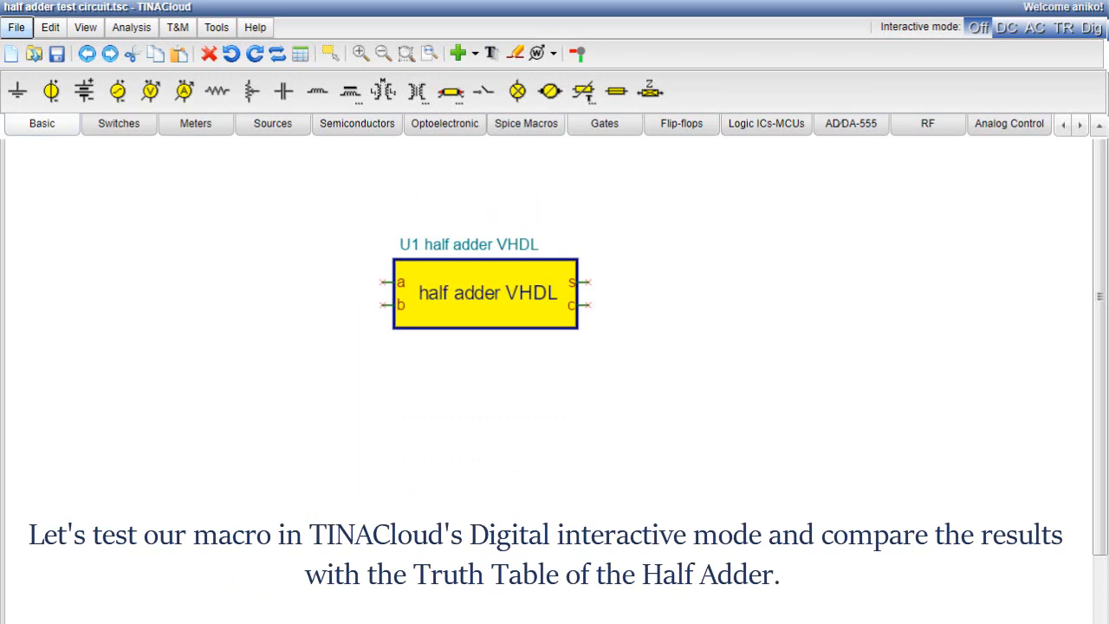
- Add high-low switches for inputs a, b and logic indicators for outputs s, c
{"action": "left_click", "coordinate": [118, 123]}
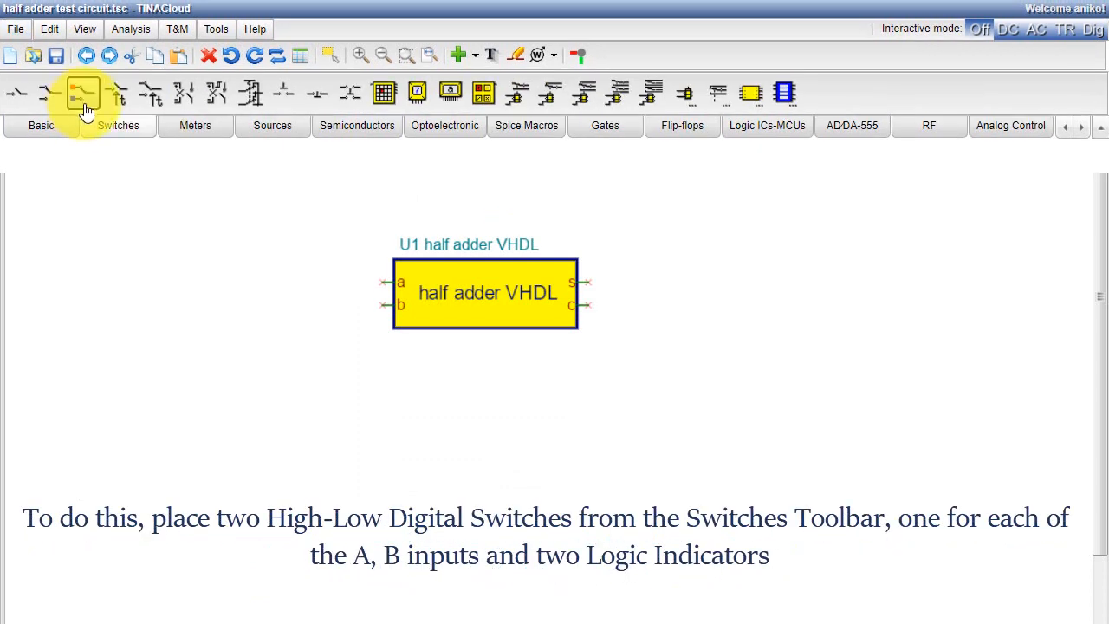
{"action": "left_click", "coordinate": [83, 93]}
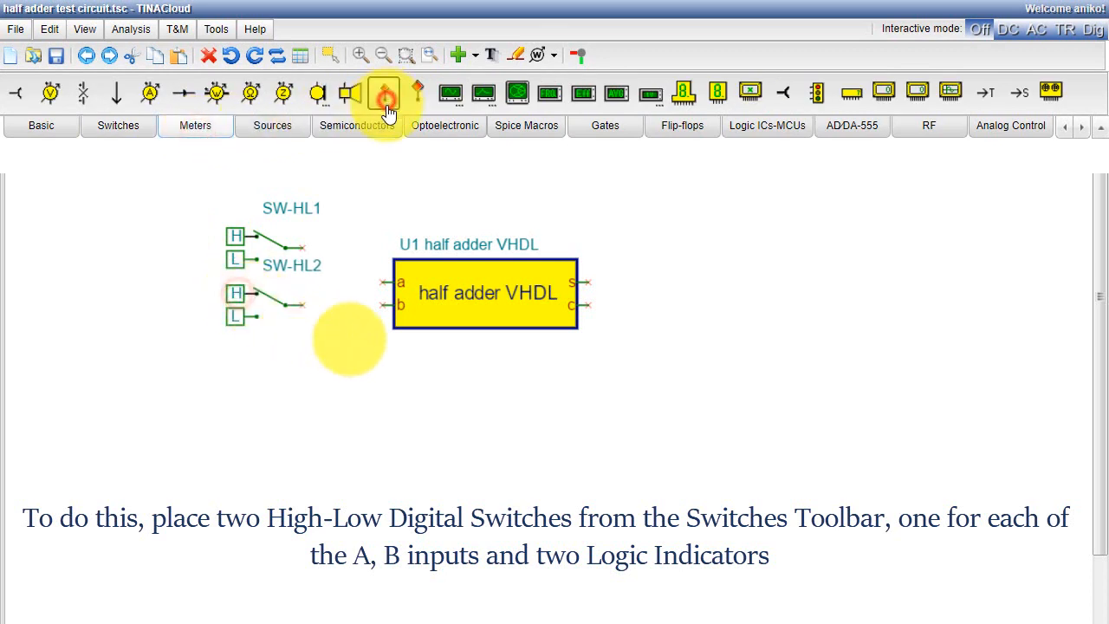
{"action": "left_click", "coordinate": [382, 93]}
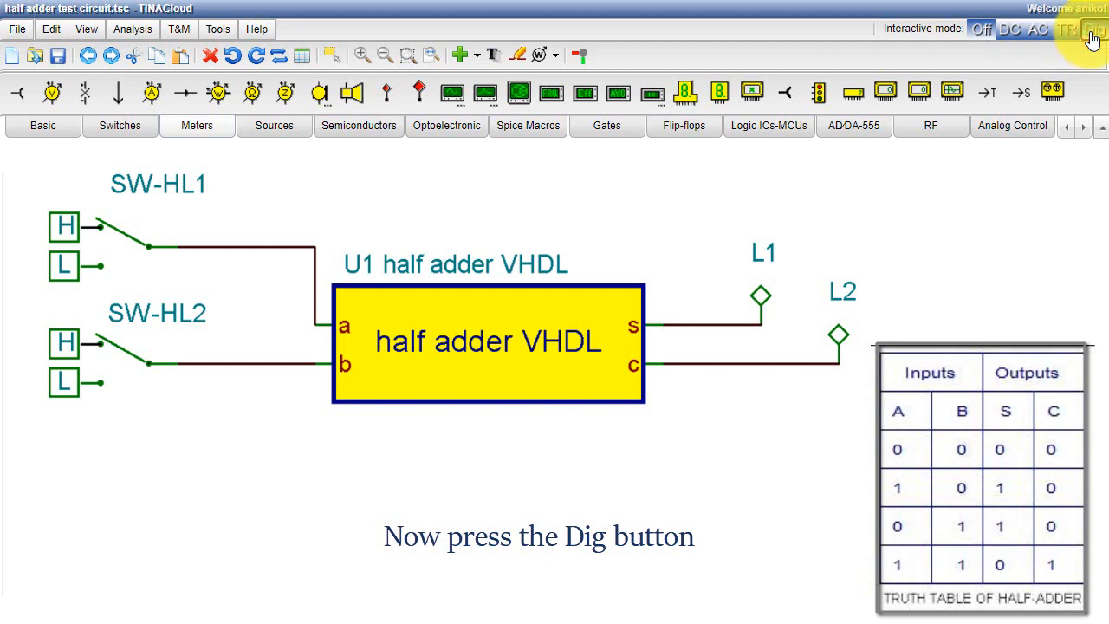
- Turn on Dig interactive mode and toggle the input switches, ending with A high and B low
{"action": "left_click", "coordinate": [1094, 28]}
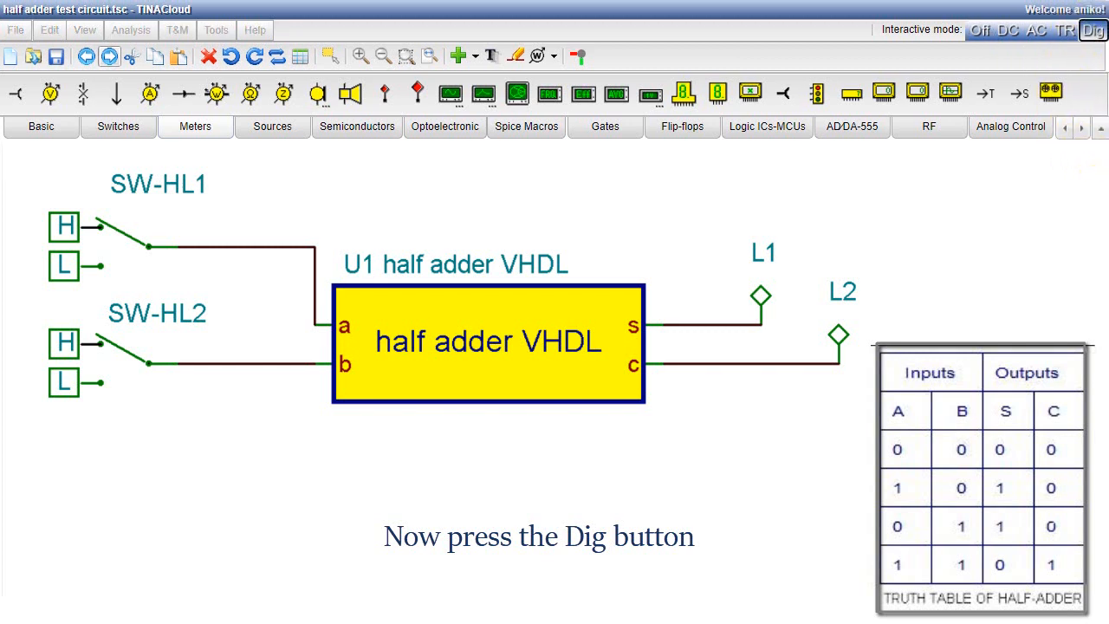
{"action": "left_click", "coordinate": [1093, 30]}
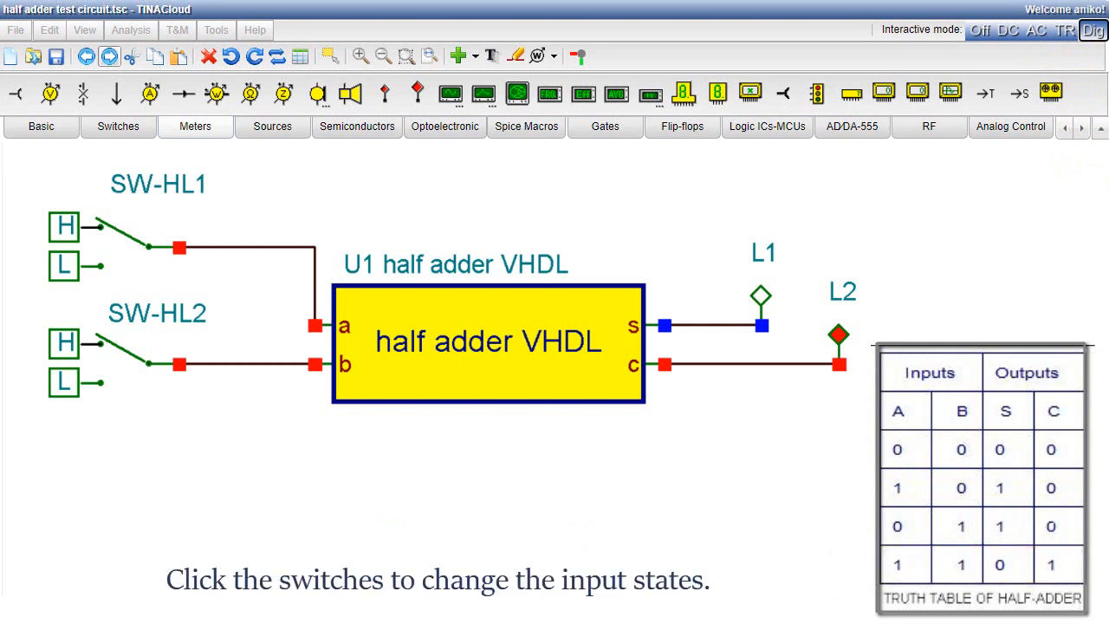
{"action": "left_click", "coordinate": [94, 227]}
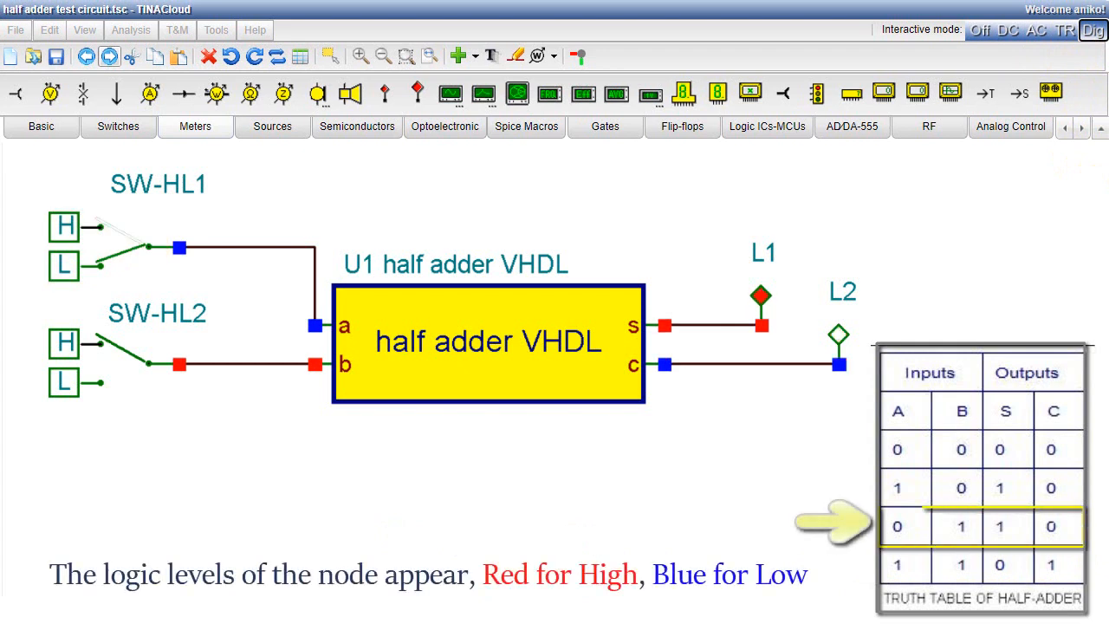
{"action": "left_click", "coordinate": [96, 362]}
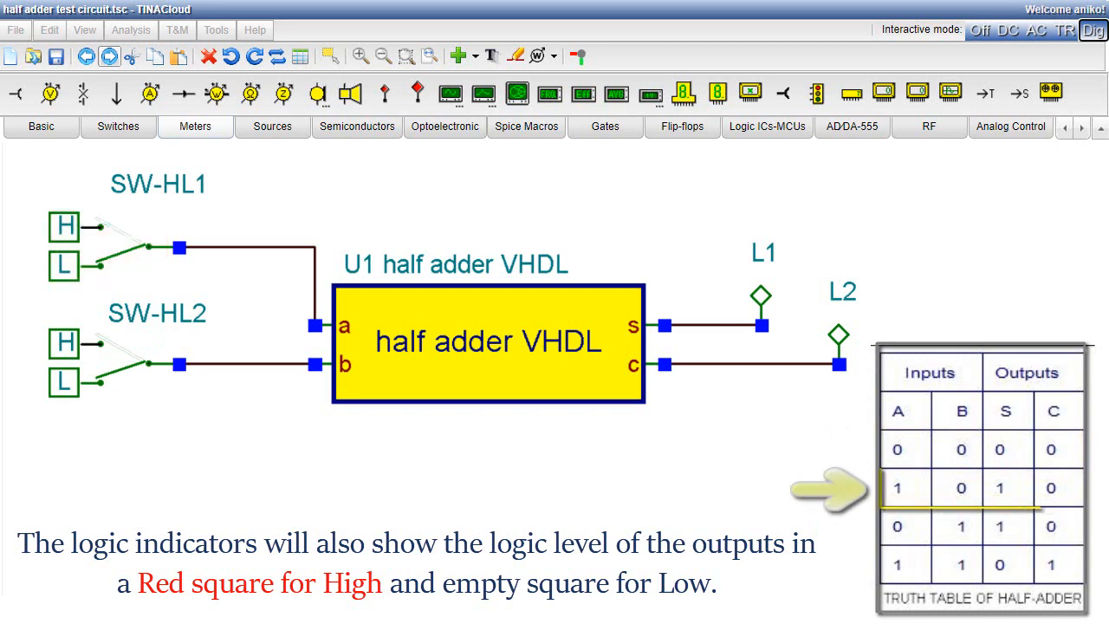
{"action": "left_click", "coordinate": [64, 226]}
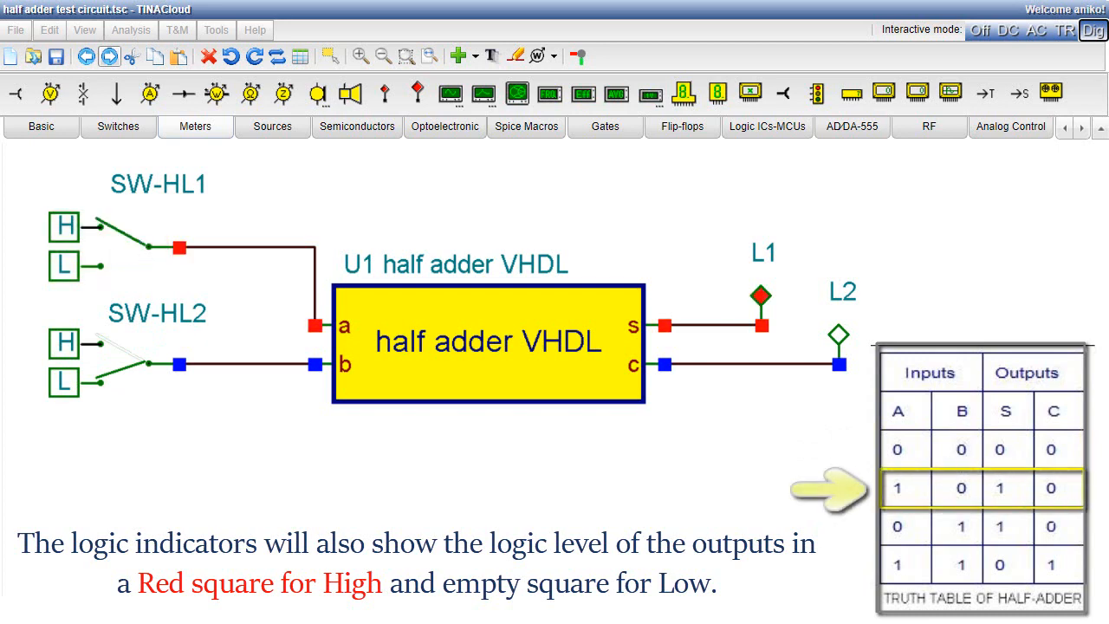